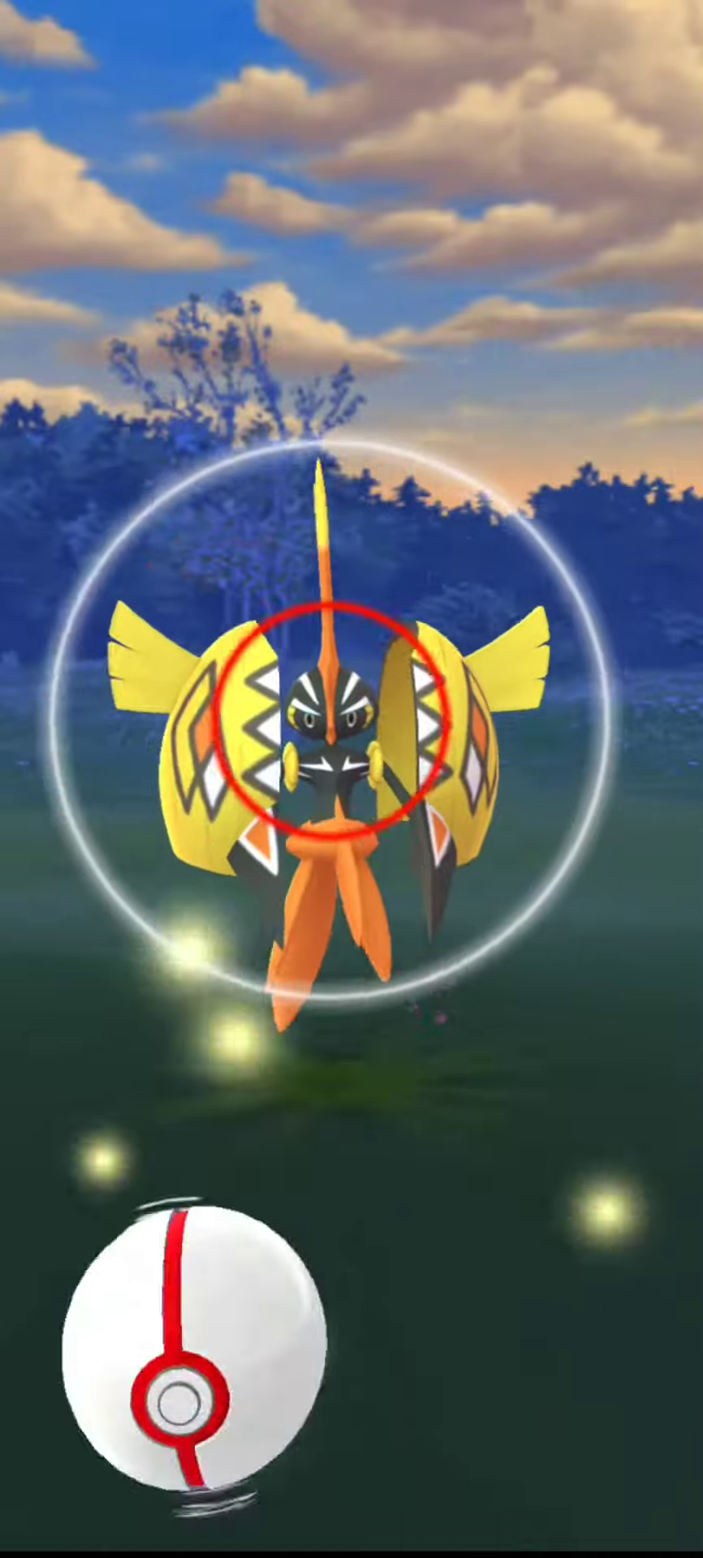
- Throw a Premier Ball at Tapu Koko, then open the berry choices after it escapes
drag(199, 1371, 338, 795)
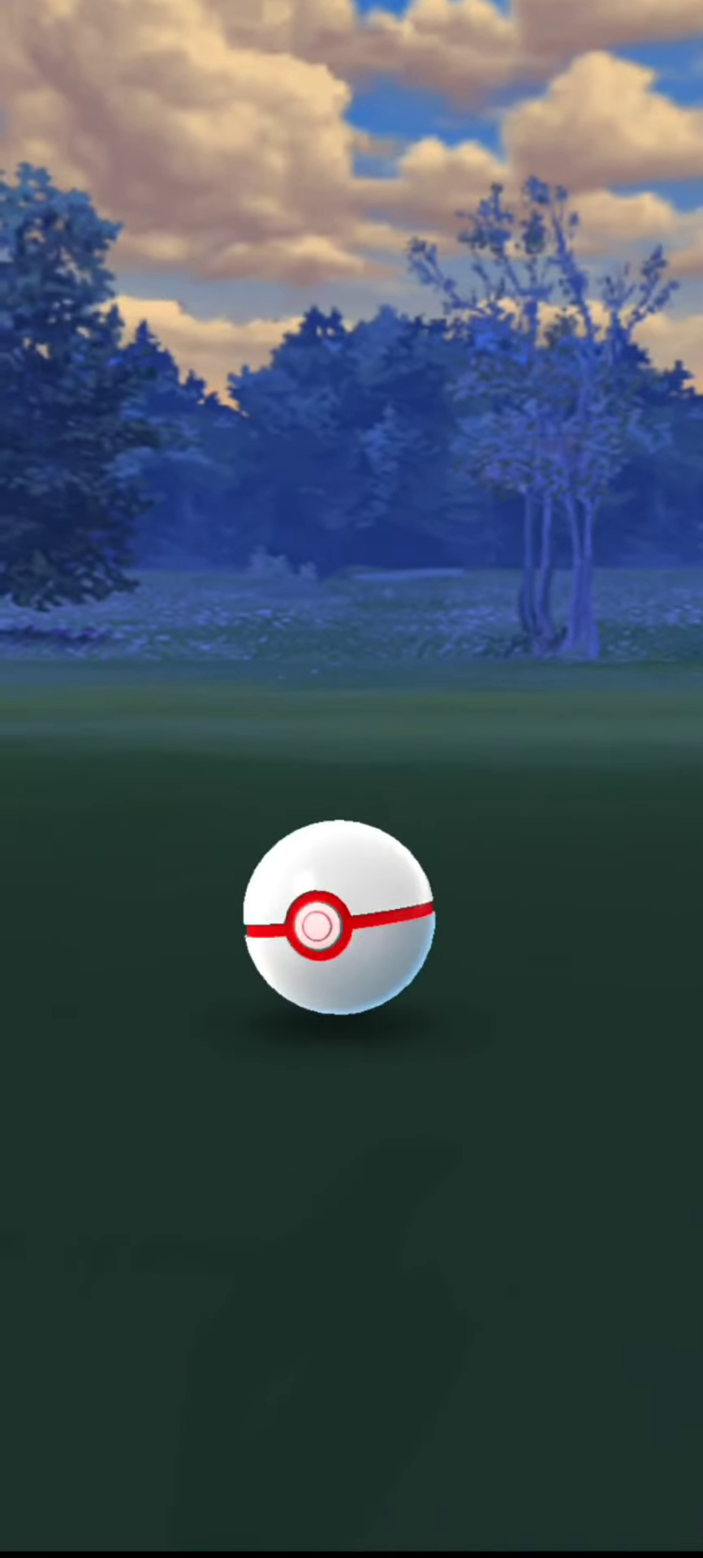
click(350, 927)
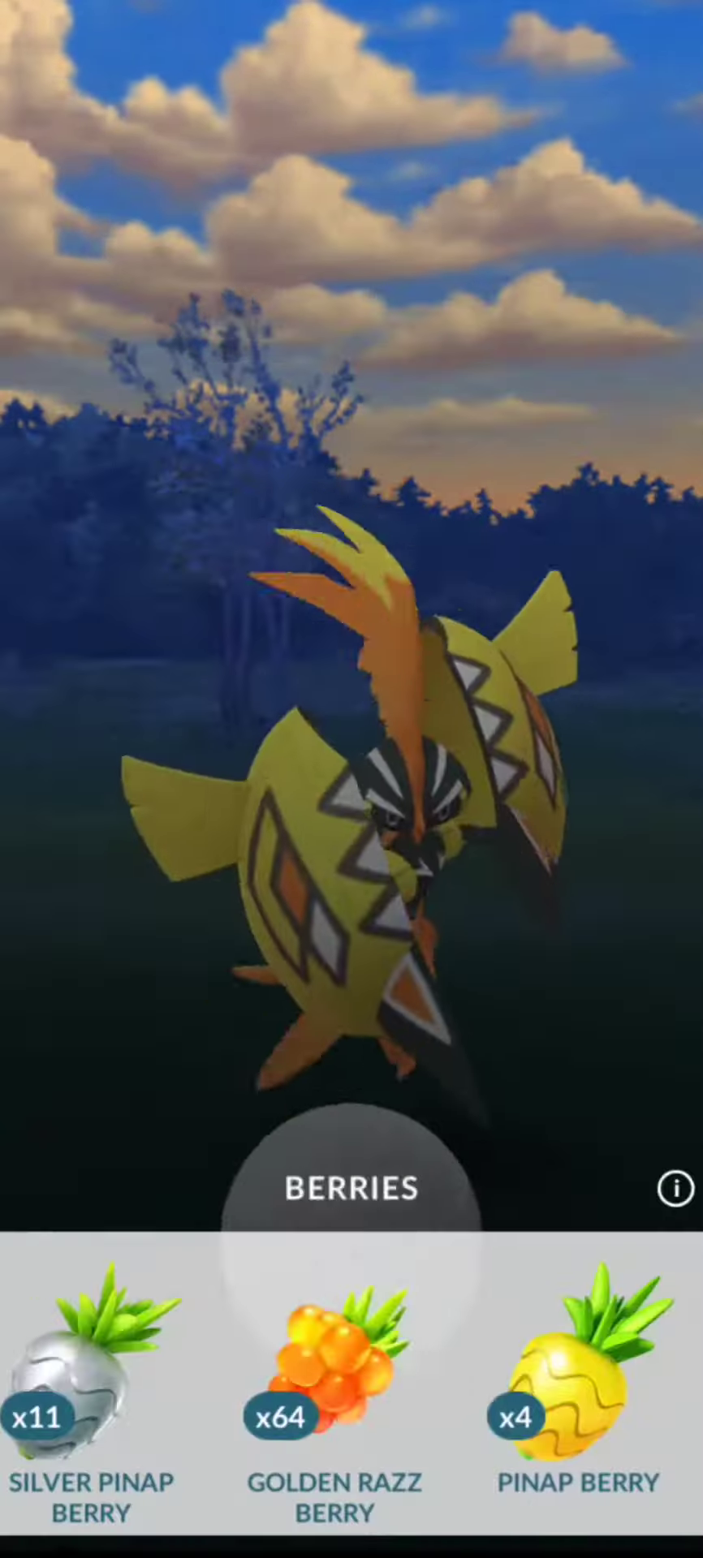